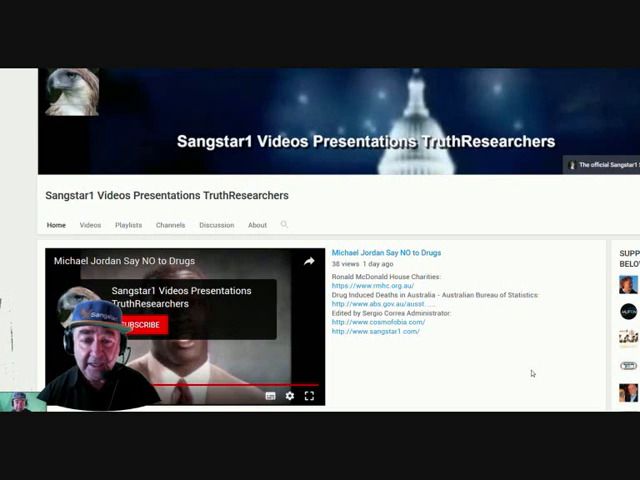
mouse_move(326, 206)
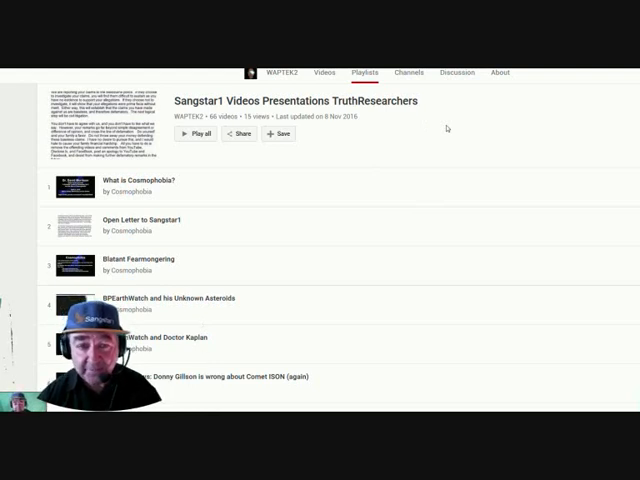
mouse_move(463, 120)
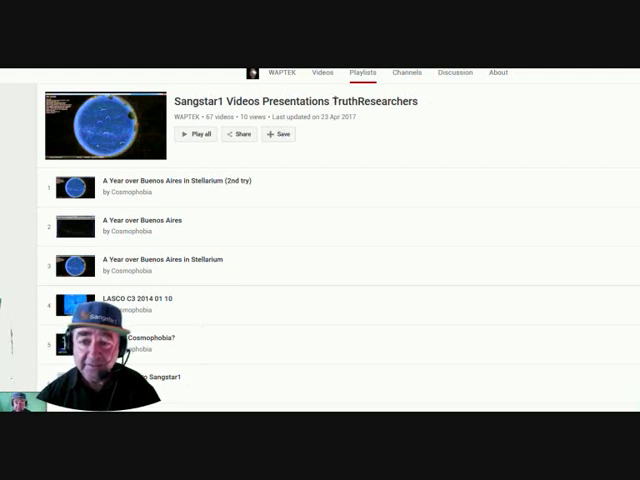
mouse_move(428, 123)
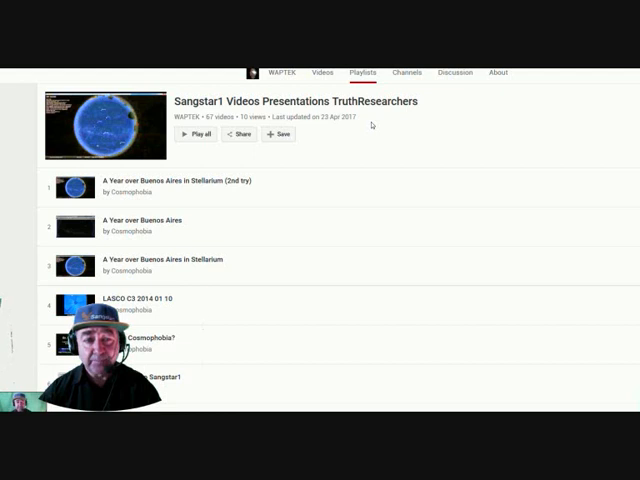
mouse_move(465, 134)
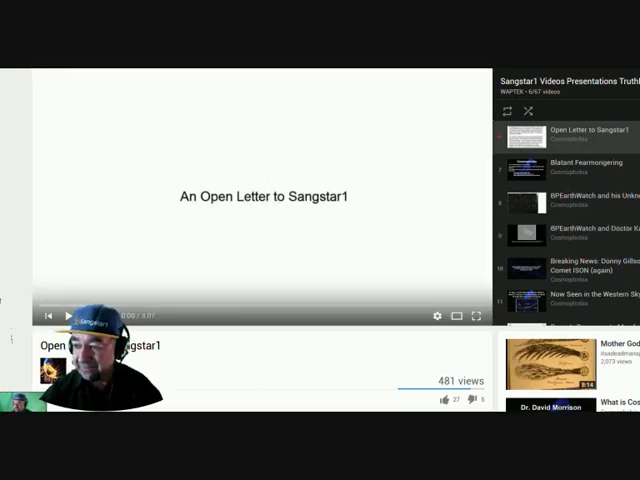
- Scroll the Open Letter to Sangstar1 watch page to its uploader, views and likes
scroll("down", 3)
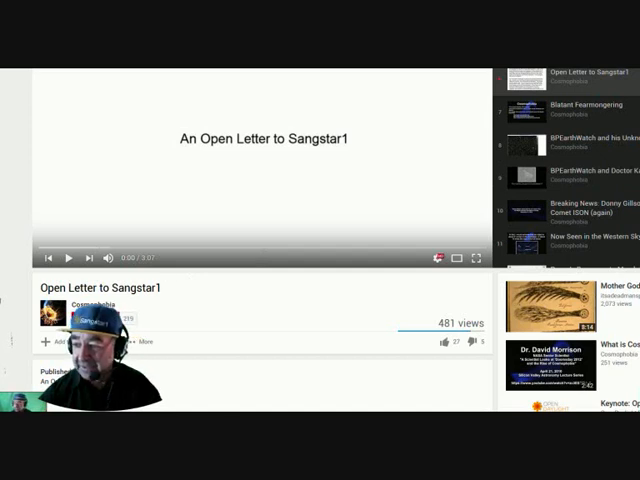
scroll("down", 3)
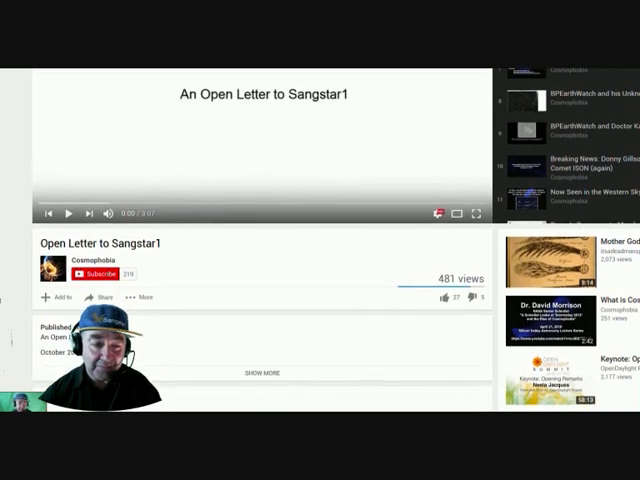
scroll("down", 3)
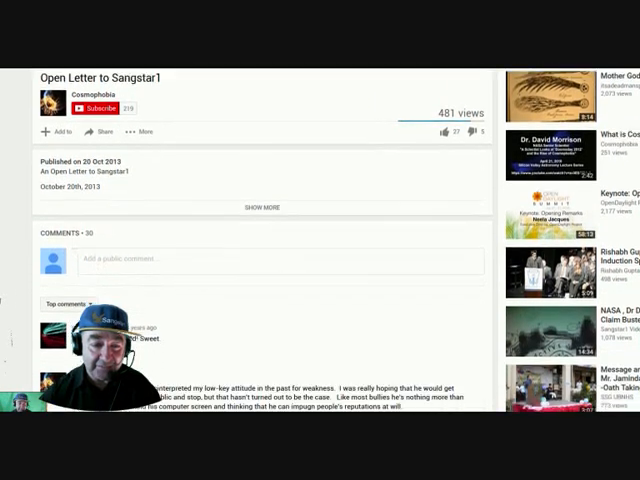
scroll("down", 3)
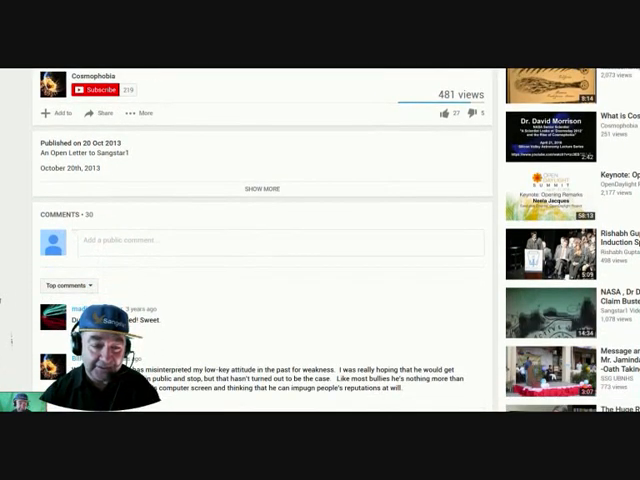
scroll("down", 3)
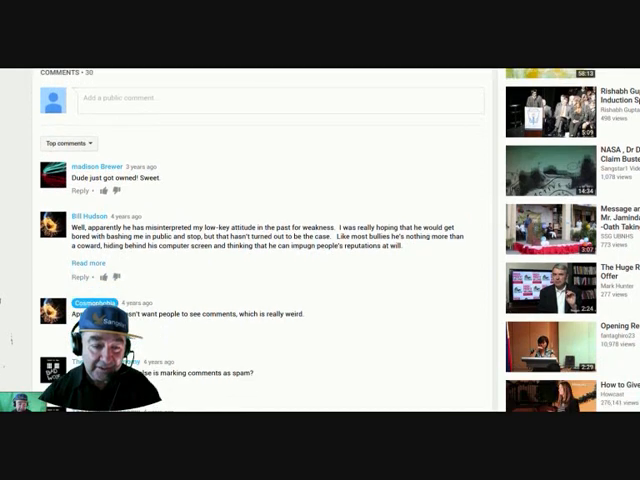
scroll("down", 3)
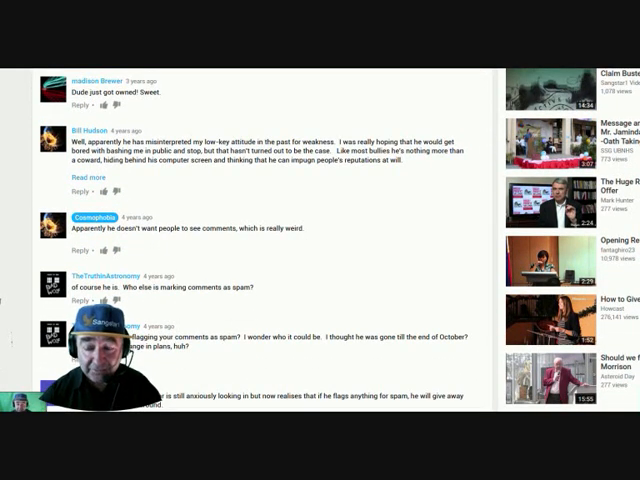
scroll("down", 3)
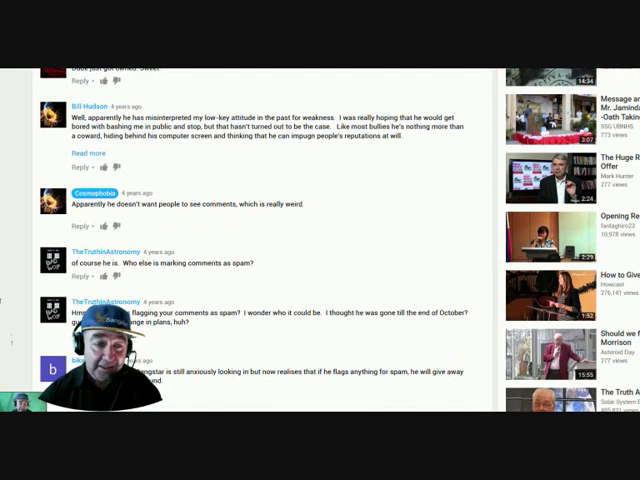
scroll("down", 3)
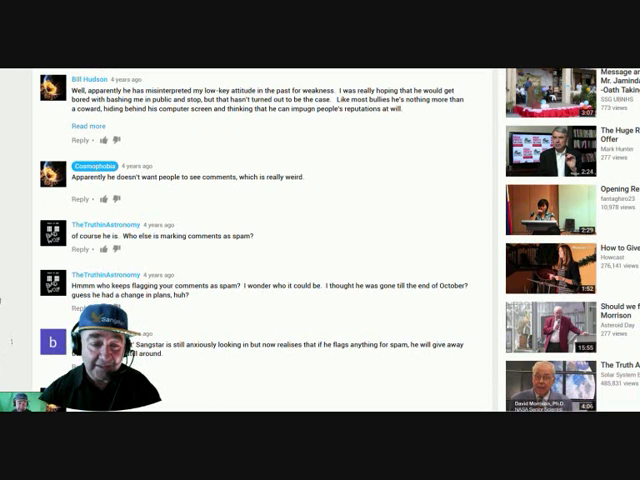
scroll("down", 3)
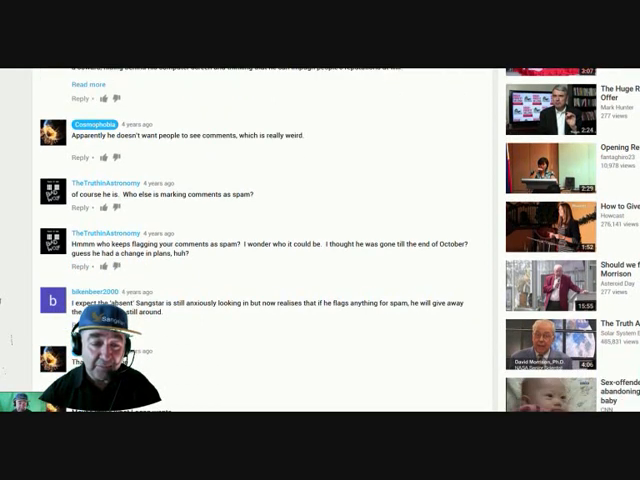
scroll("down", 3)
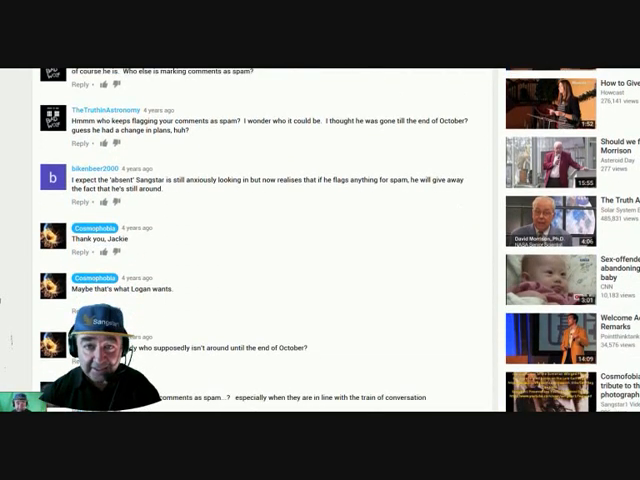
scroll("down", 3)
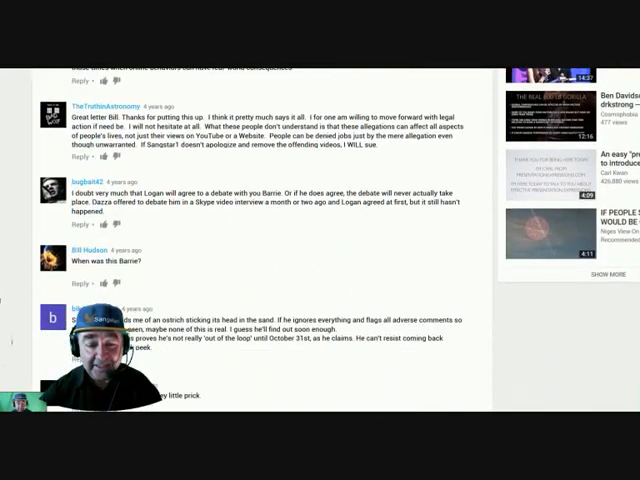
scroll("down", 3)
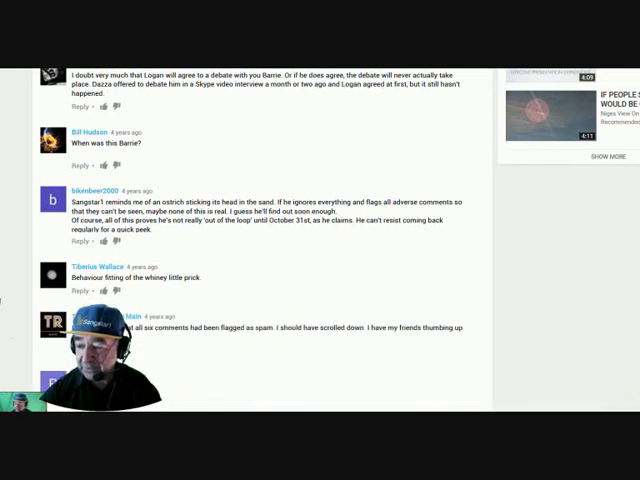
scroll("down", 3)
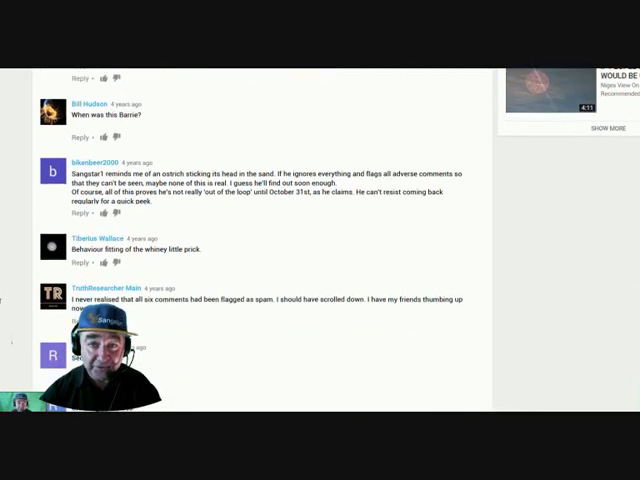
scroll("down", 3)
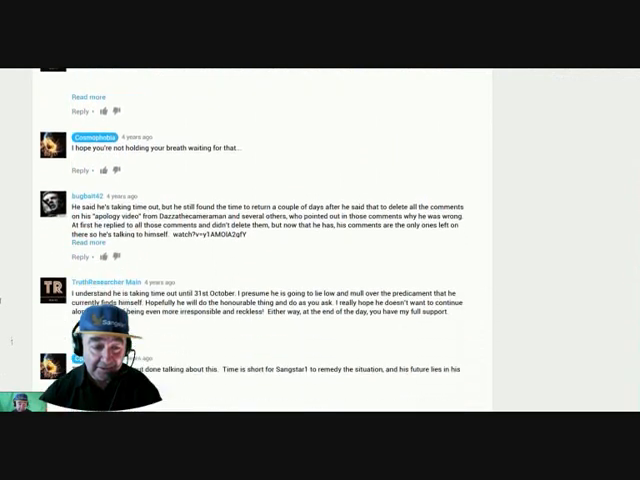
scroll("down", 3)
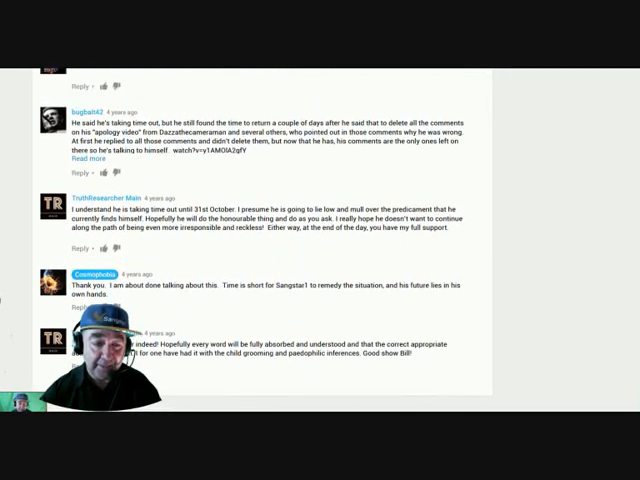
scroll("down", 3)
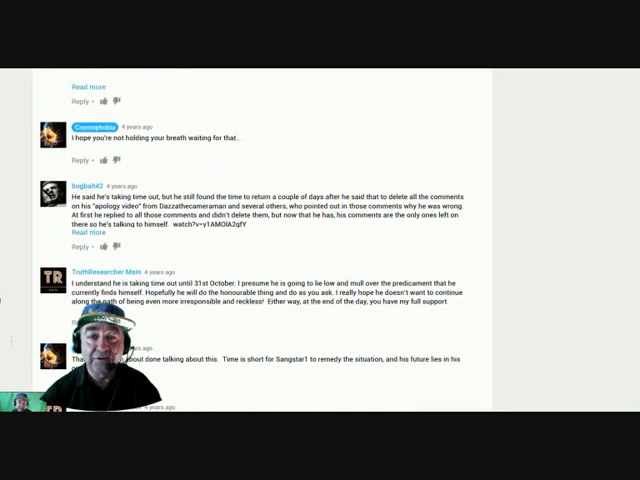
scroll("down", 3)
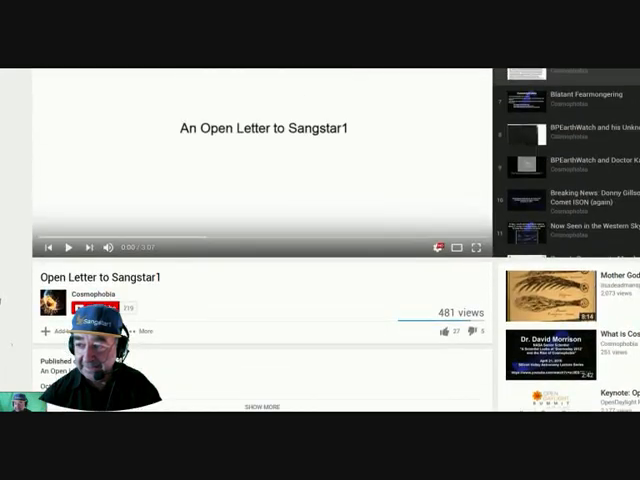
- Expand the video description to reveal the October 20th, 2013 open letter to Sangstar1
scroll("down", 3)
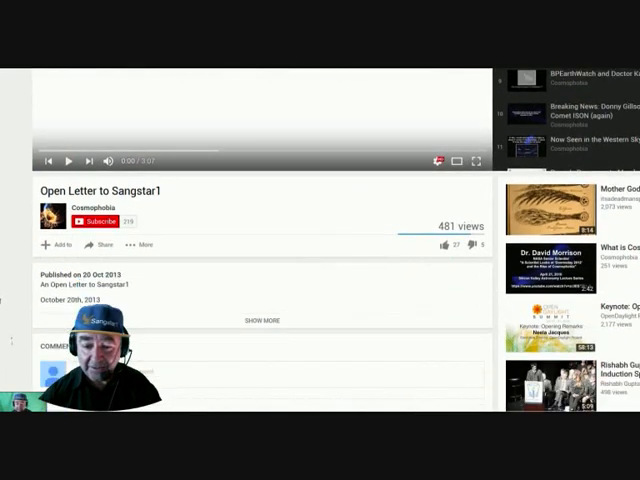
left_click(262, 320)
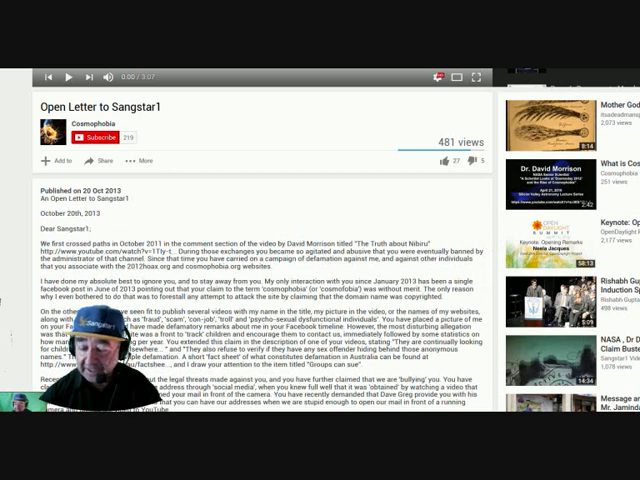
scroll("down", 3)
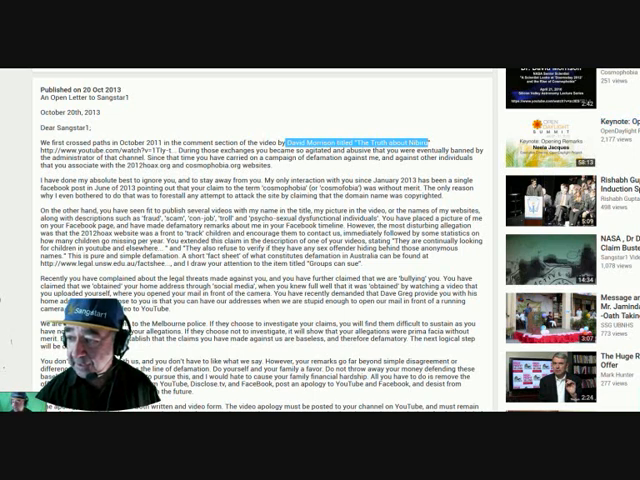
- Scroll through the description to read the remaining demands of the open letter
scroll("down", 3)
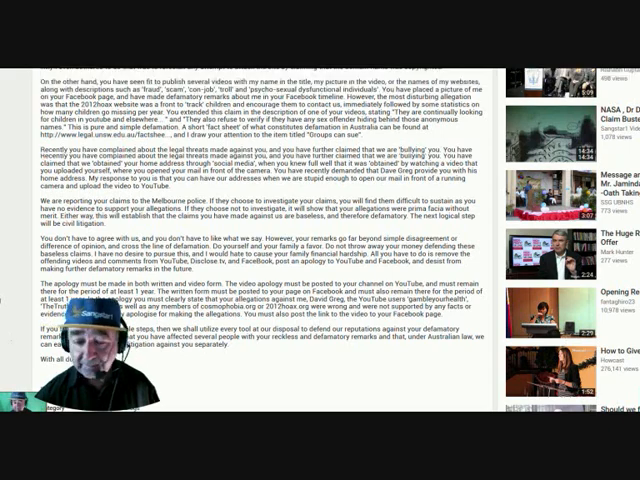
scroll("down", 3)
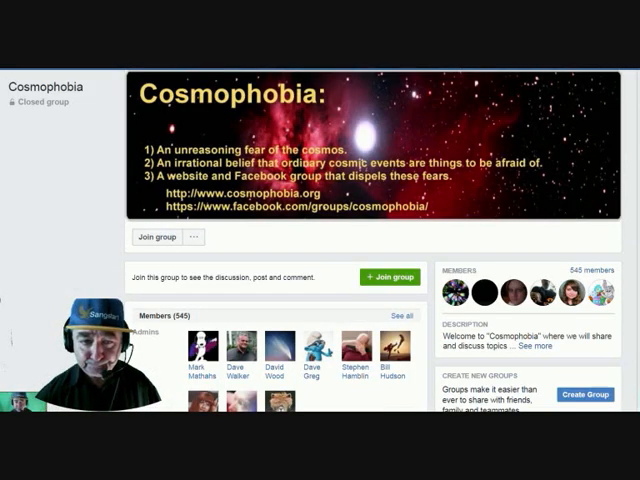
scroll("down", 3)
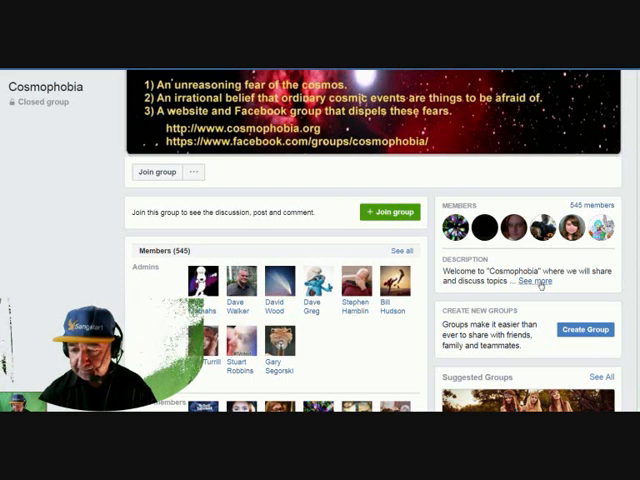
- Expand the Cosmophobia group's description and scroll through what it is and isn't about
left_click(535, 290)
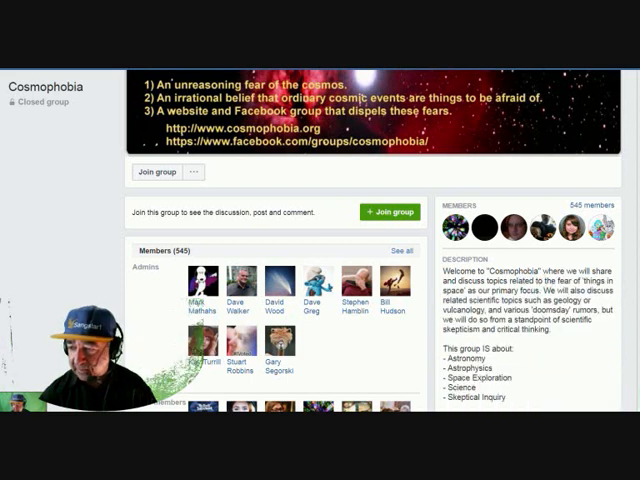
scroll("down", 3)
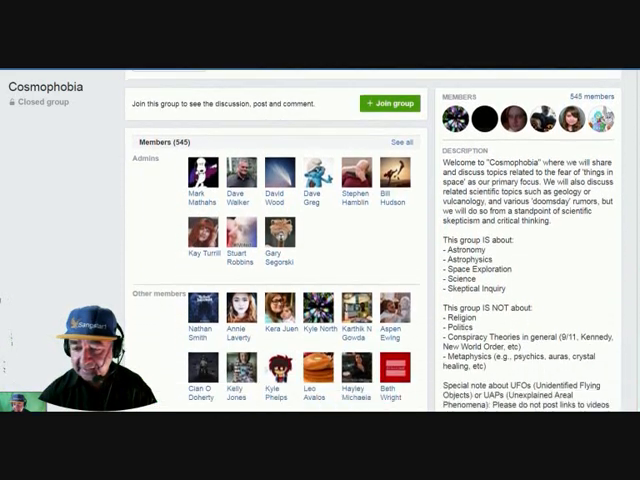
scroll("down", 3)
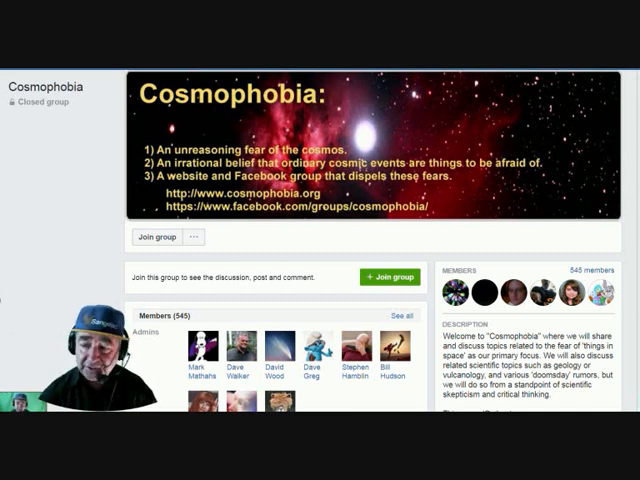
scroll("down", 3)
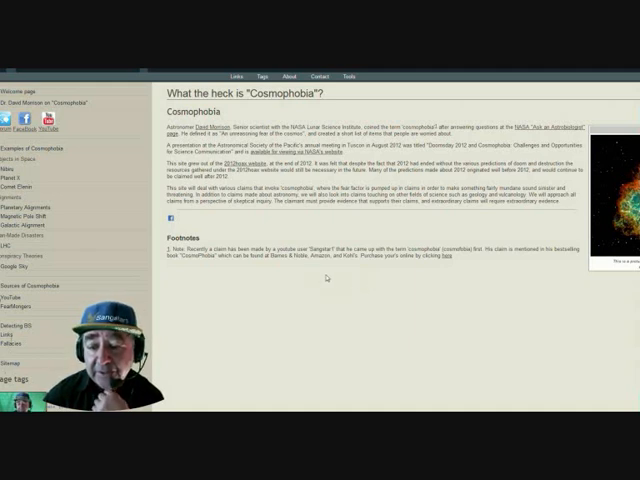
mouse_move(452, 288)
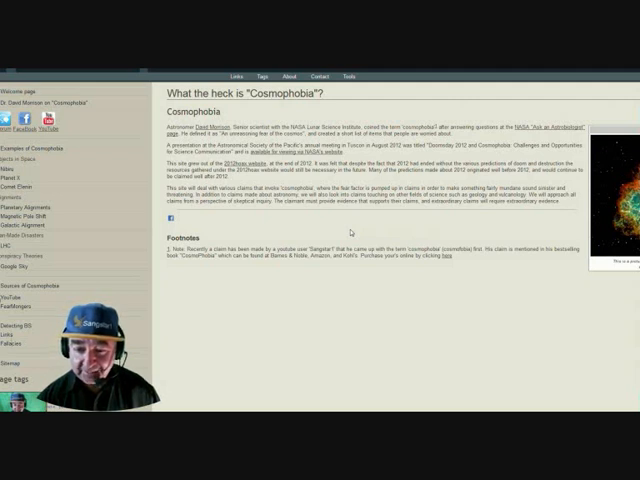
mouse_move(340, 226)
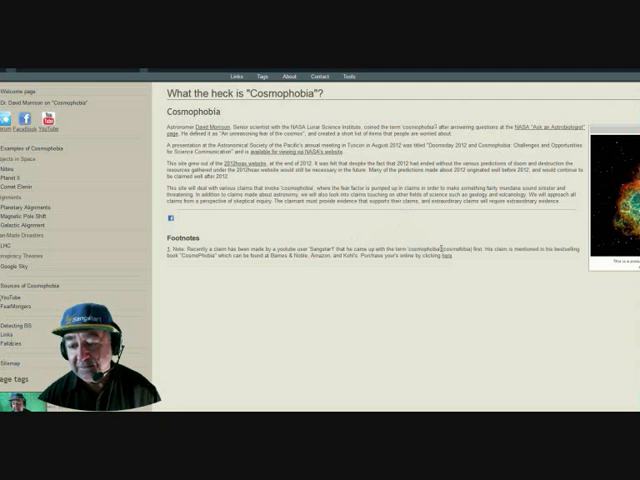
mouse_move(438, 230)
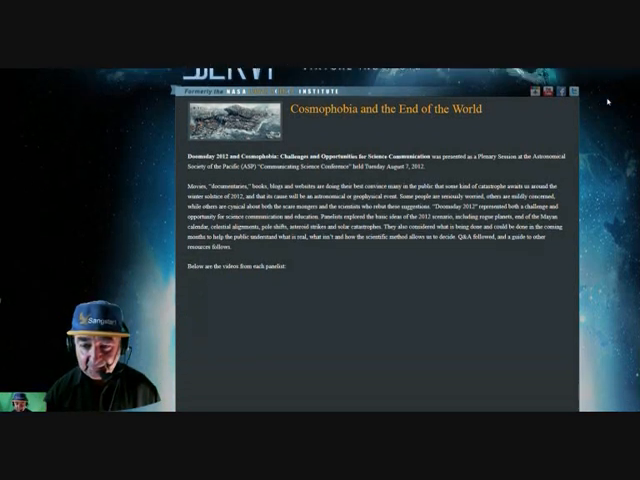
- Scroll the page reached from the 'Cosmophobia and the End of the World' link
scroll("down", 3)
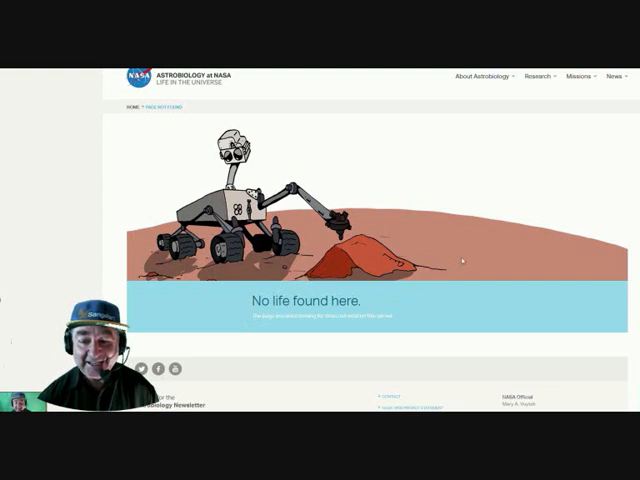
mouse_move(138, 220)
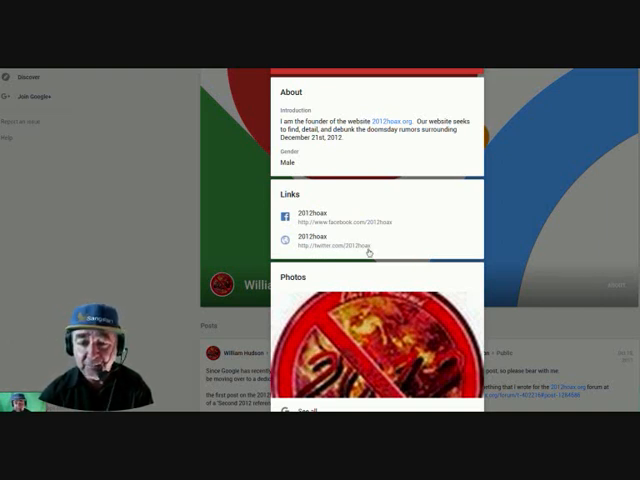
mouse_move(426, 253)
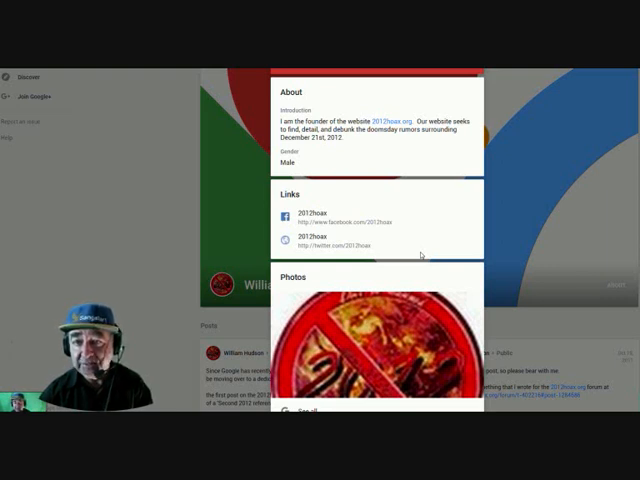
mouse_move(459, 234)
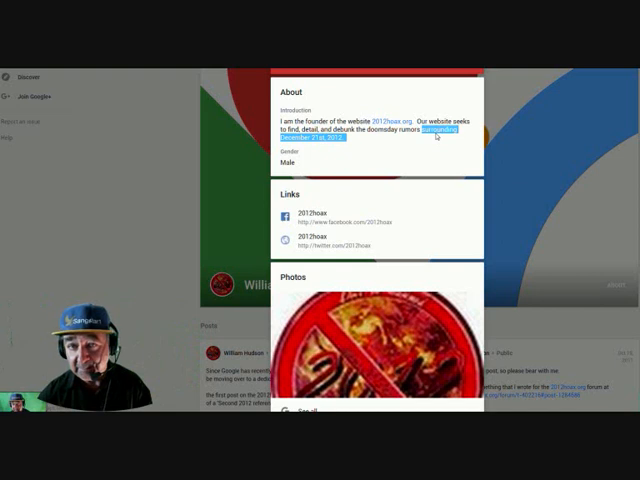
mouse_move(408, 150)
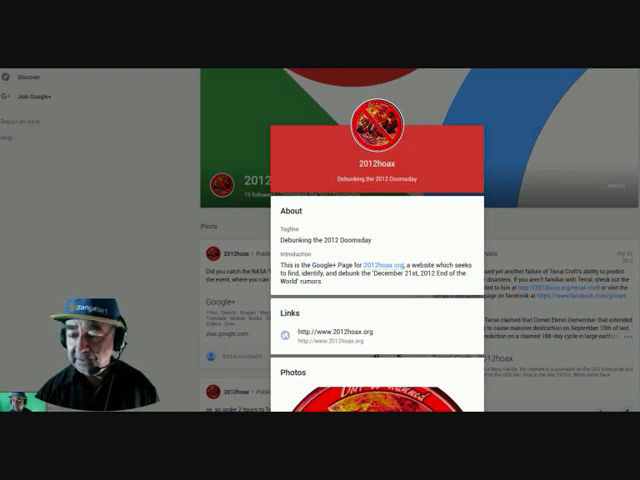
scroll("down", 3)
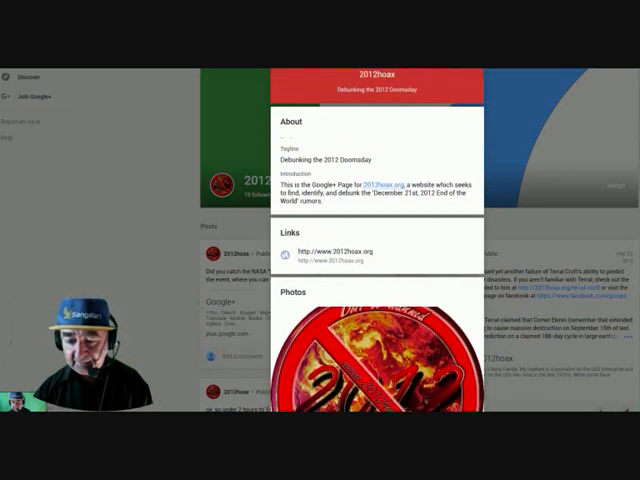
scroll("down", 3)
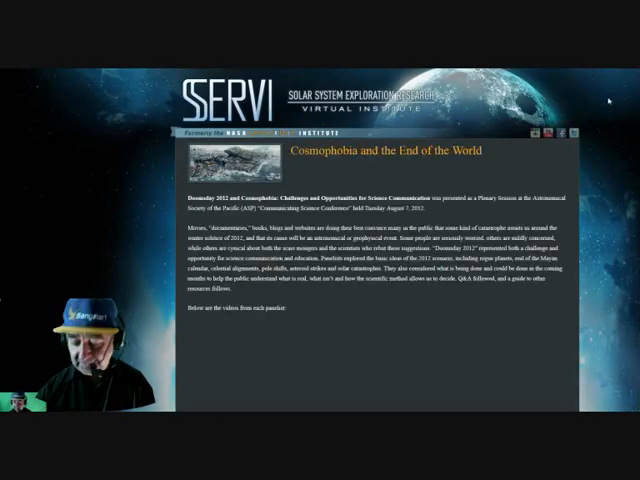
- Scroll the SERVI Cosmophobia page to read the Doomsday 2012 session description
scroll("down", 3)
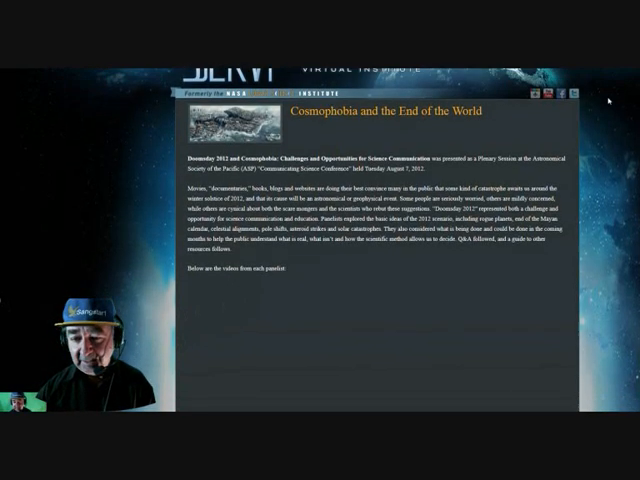
scroll("down", 3)
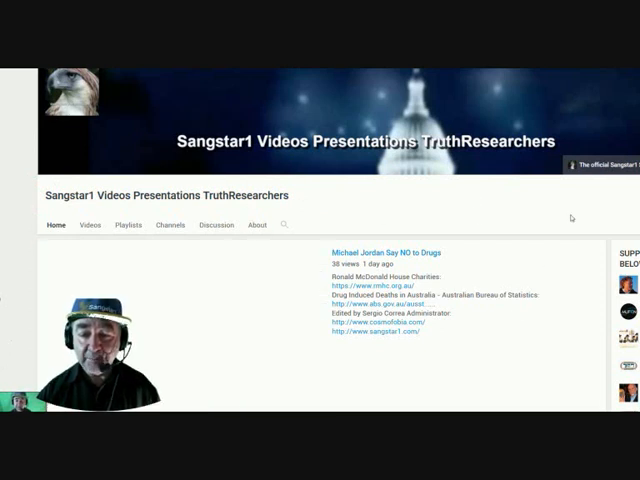
- Open the Sangstar1 channel's About tab showing its description, views and links
left_click(256, 224)
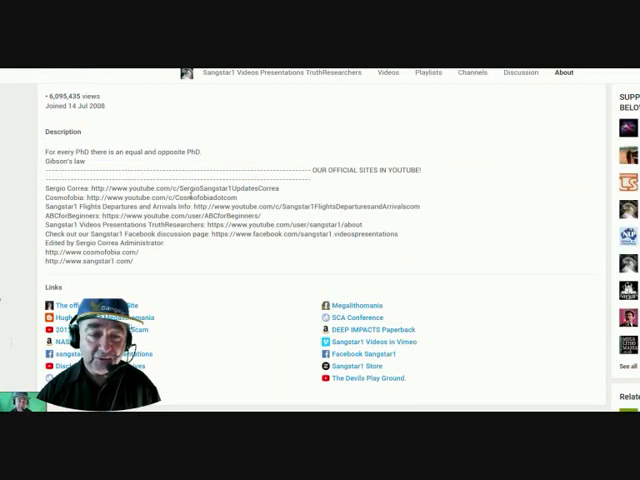
mouse_move(421, 241)
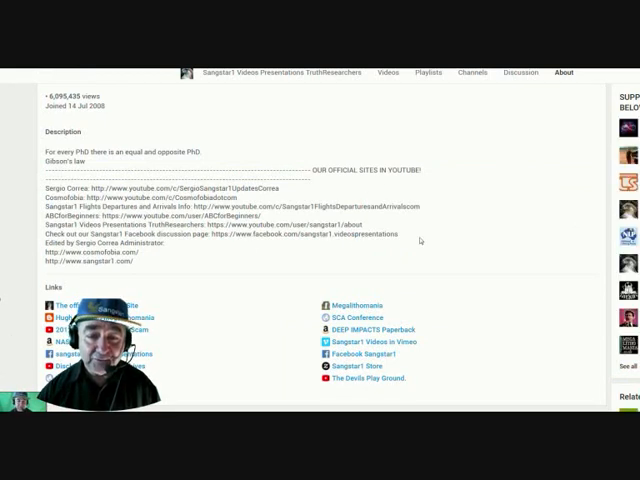